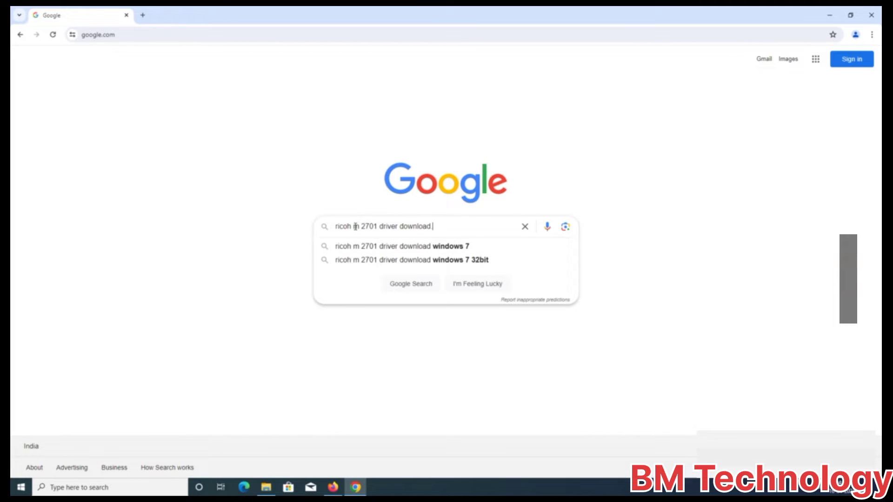
# Step: Search Google for 'ricoh m 2701 driver download' and open the M 2700/2701 Downloads result
pyautogui.press('enter')
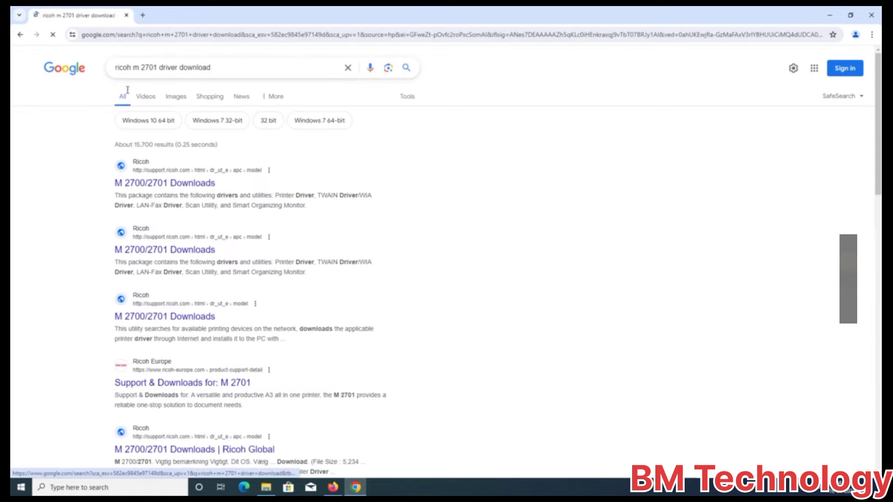
pyautogui.click(165, 184)
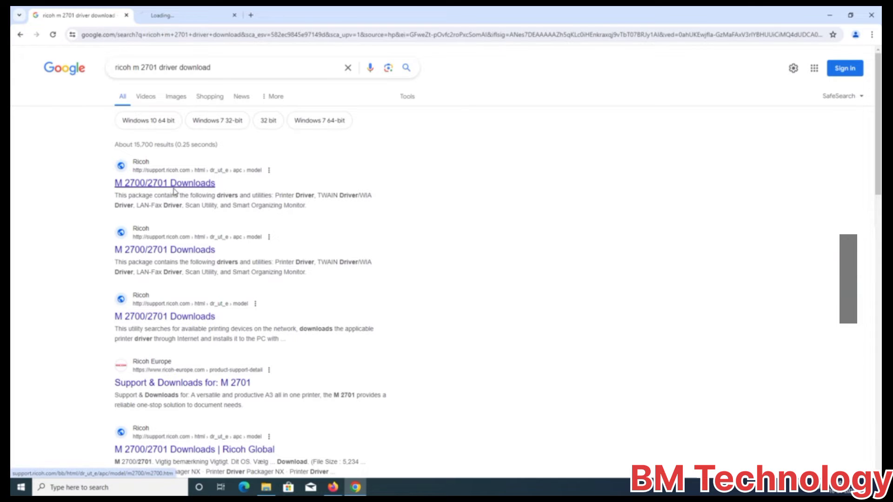
pyautogui.click(165, 183)
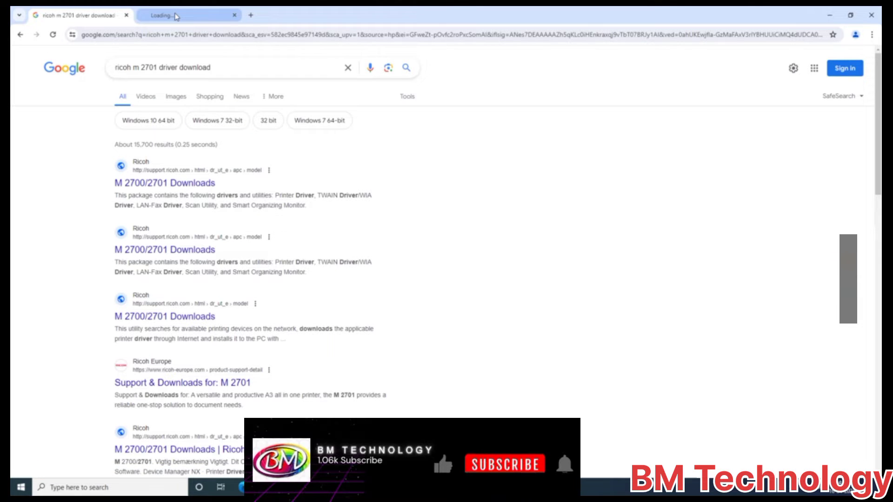
# Step: Download the M 2700/2701 Drivers and Utilities package, keeping it despite Chrome's insecure-download warning
pyautogui.click(165, 183)
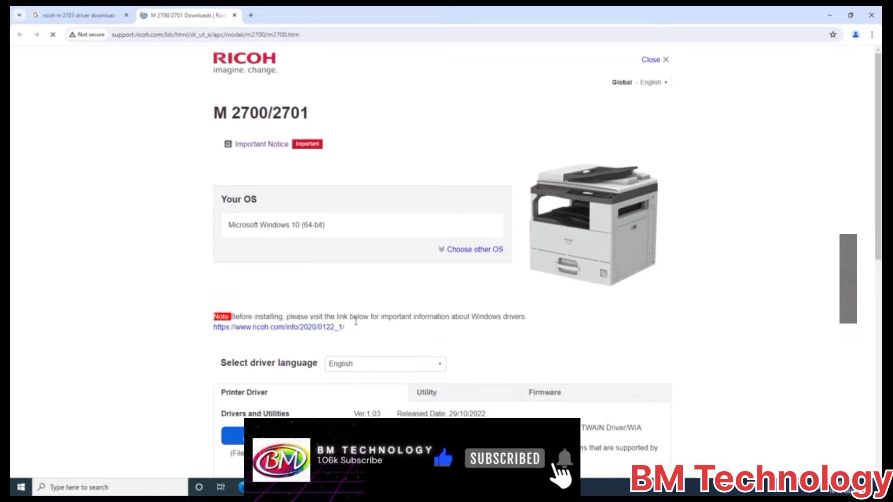
pyautogui.scroll(-3)
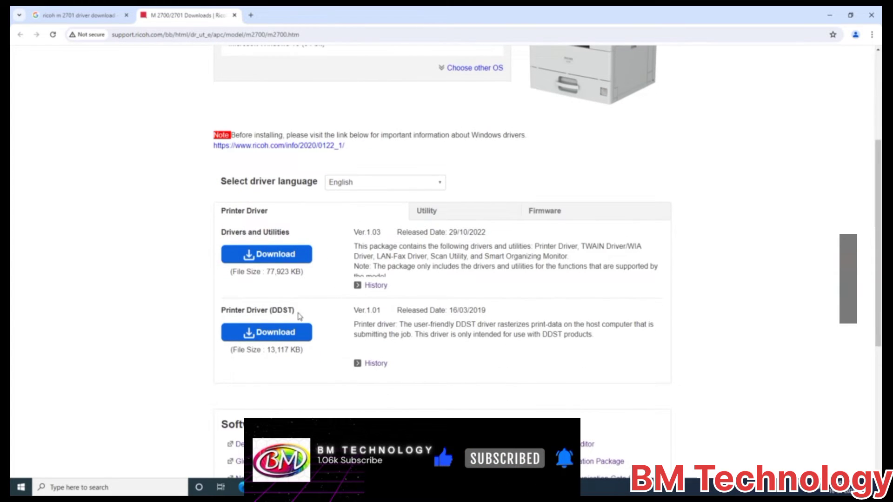
pyautogui.click(266, 254)
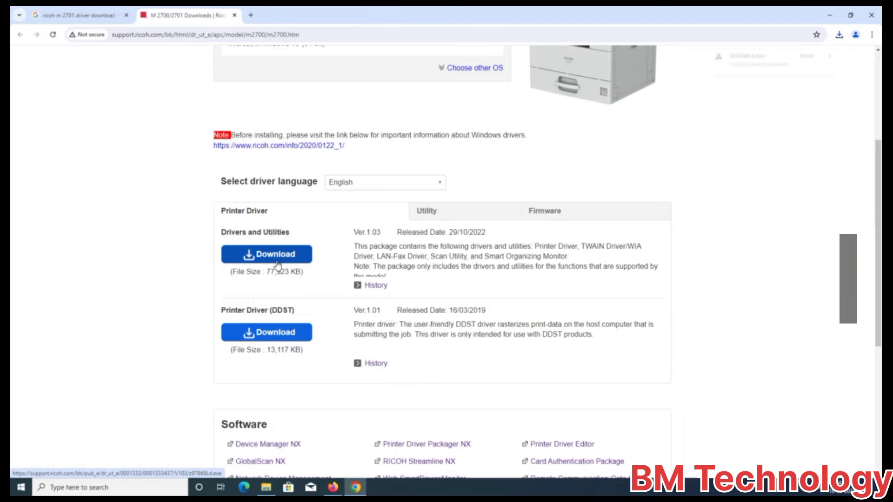
pyautogui.click(267, 254)
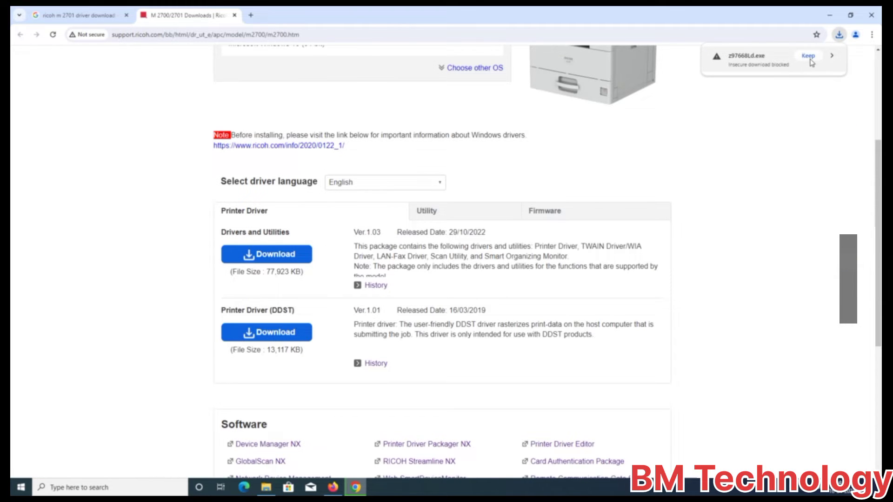
pyautogui.click(808, 55)
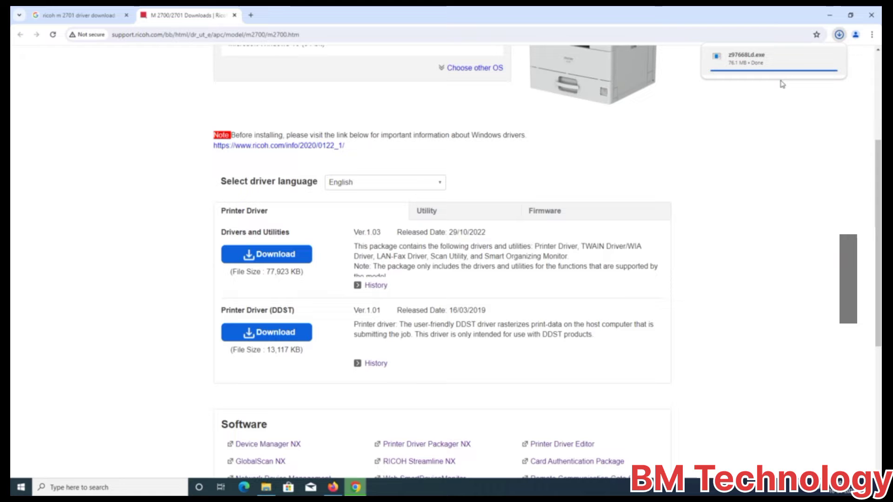
pyautogui.scroll(3)
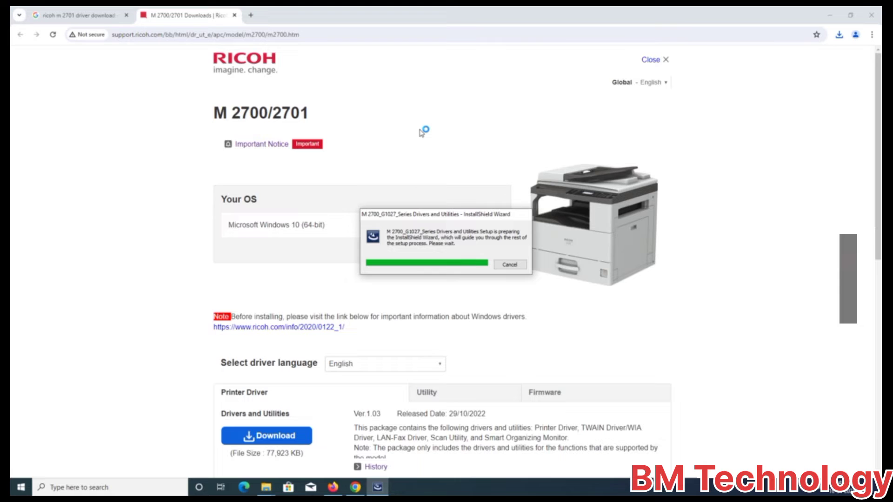
pyautogui.moveTo(421, 133)
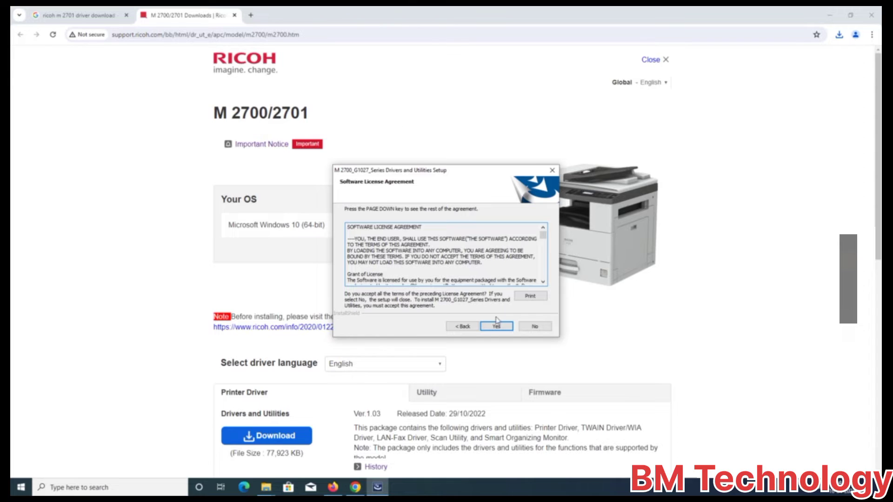
# Step: Accept the Ricoh setup license agreement and choose Network Connection as the connection type
pyautogui.click(496, 327)
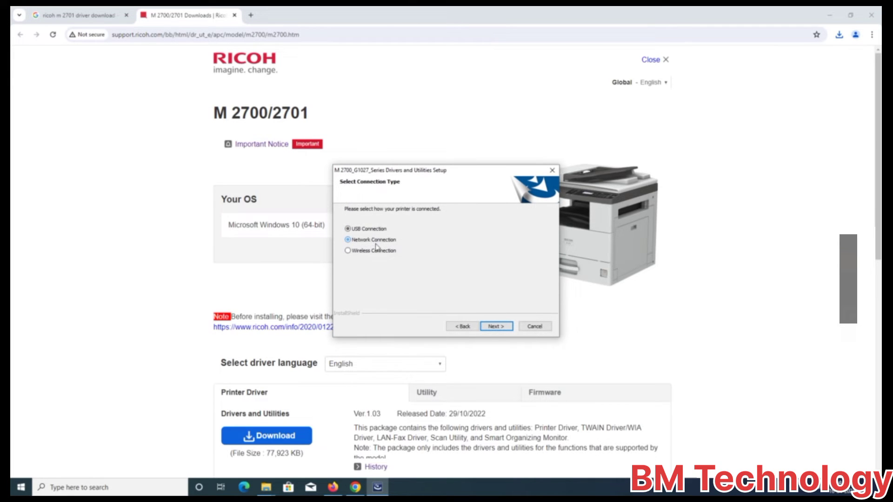
pyautogui.click(348, 239)
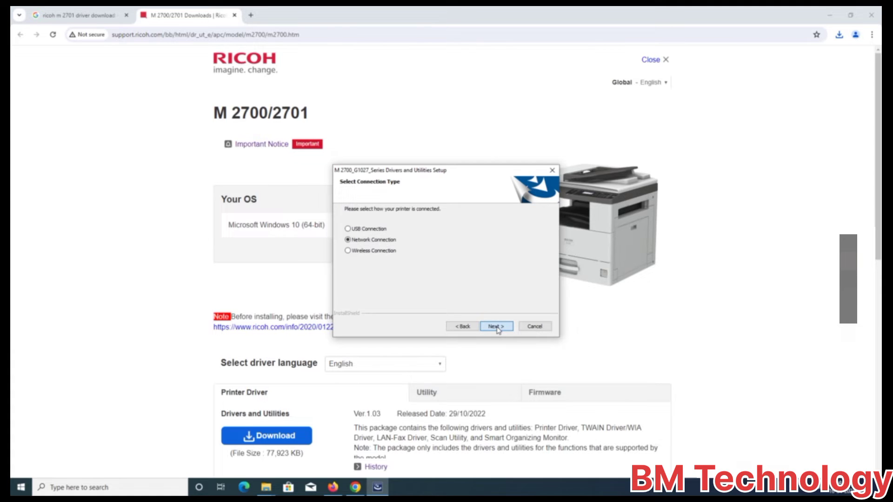
# Step: Configure the printer manually over a network cable with fixed IP 10.97.219.90, acknowledging the reboot notice
pyautogui.click(495, 326)
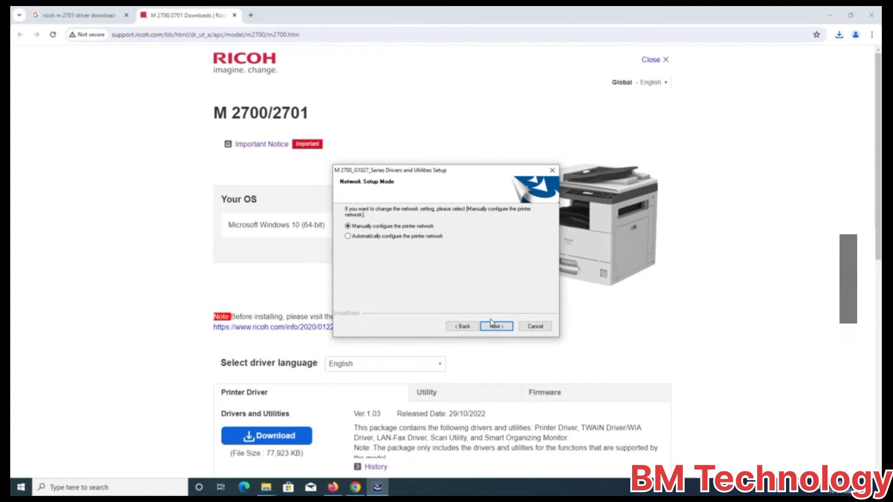
pyautogui.click(495, 326)
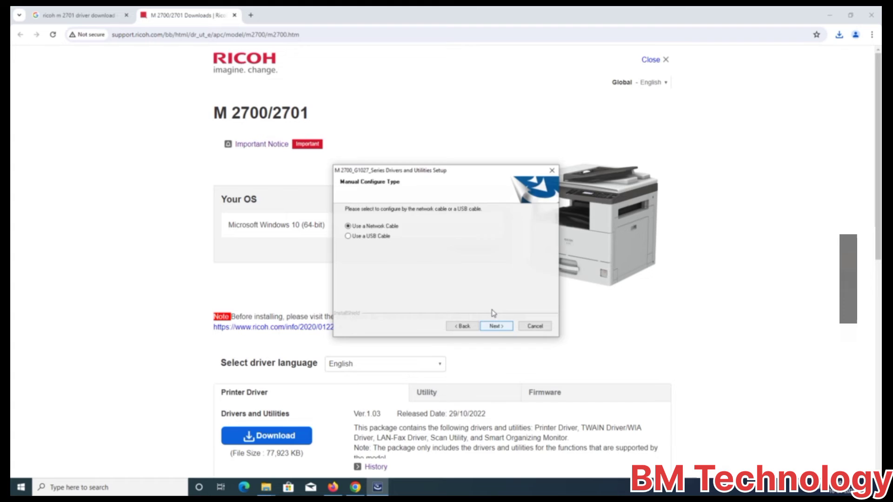
pyautogui.click(495, 326)
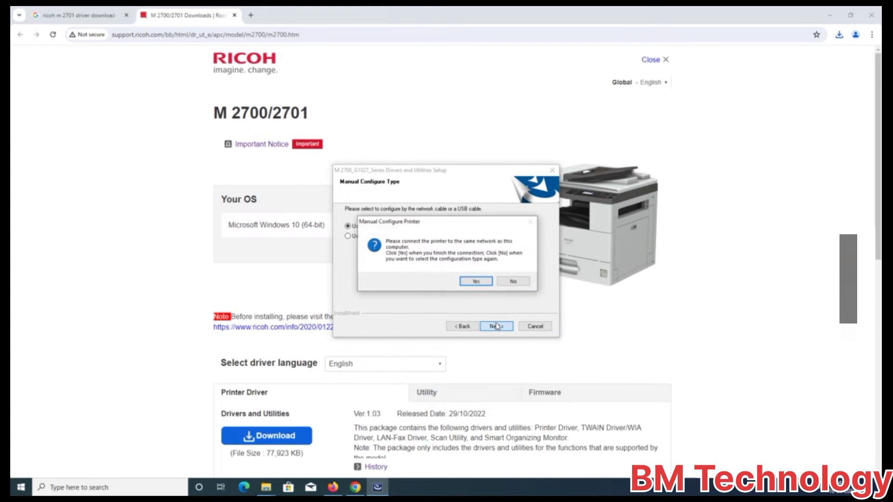
pyautogui.click(475, 281)
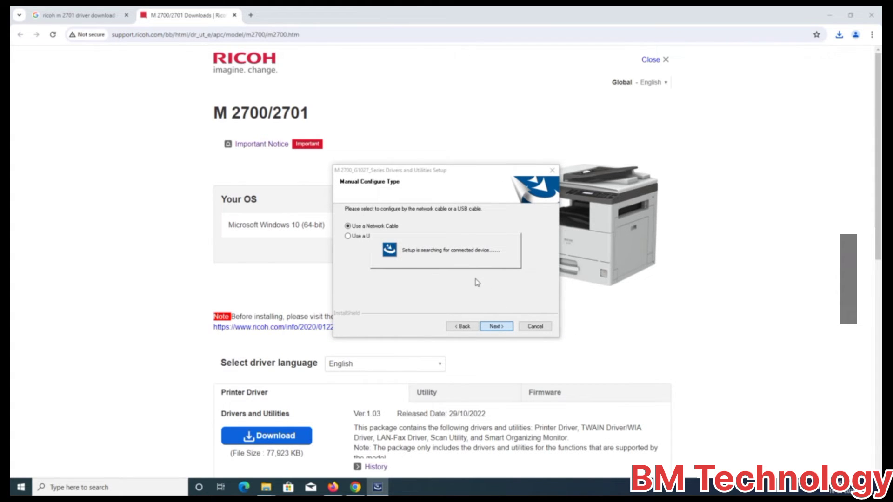
pyautogui.click(496, 326)
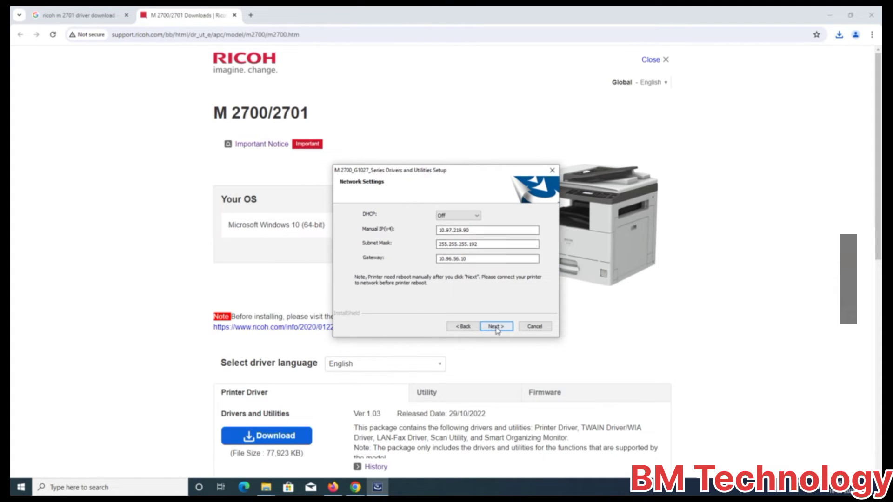
pyautogui.click(495, 326)
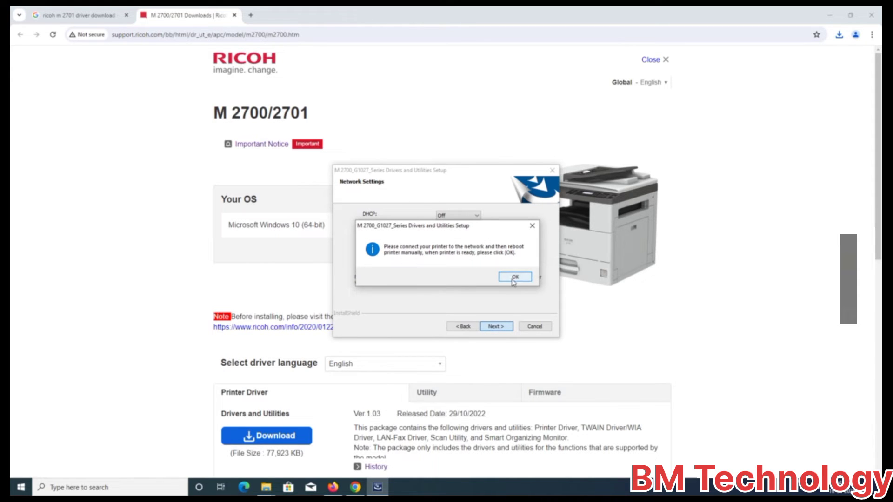
pyautogui.click(514, 277)
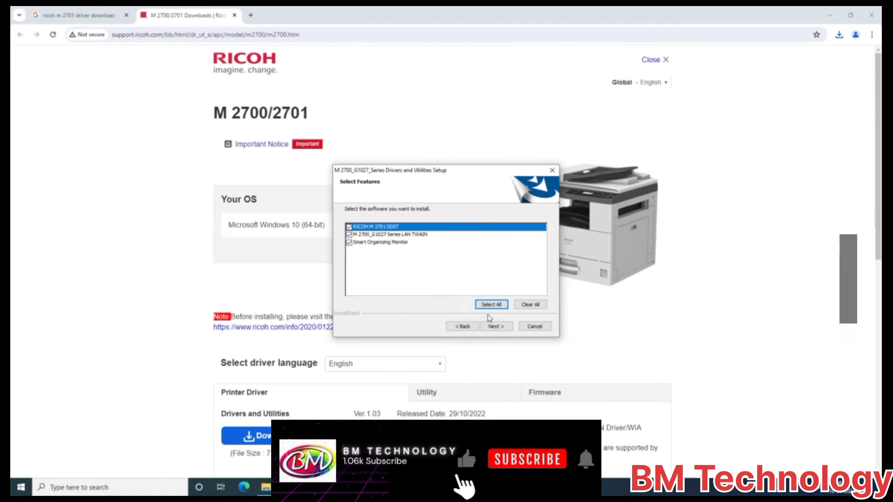
# Step: Install the DDST driver, LAN TWAIN and Smart Organizing Monitor, then finish the setup
pyautogui.click(495, 325)
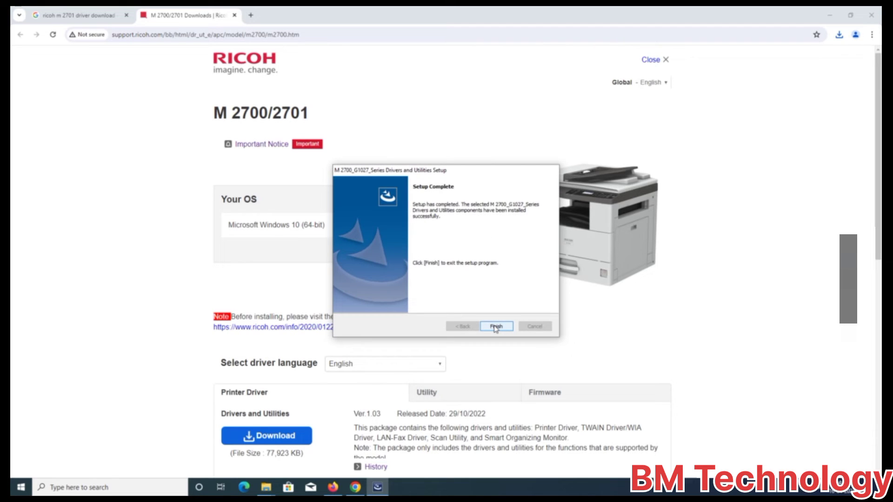
pyautogui.click(496, 326)
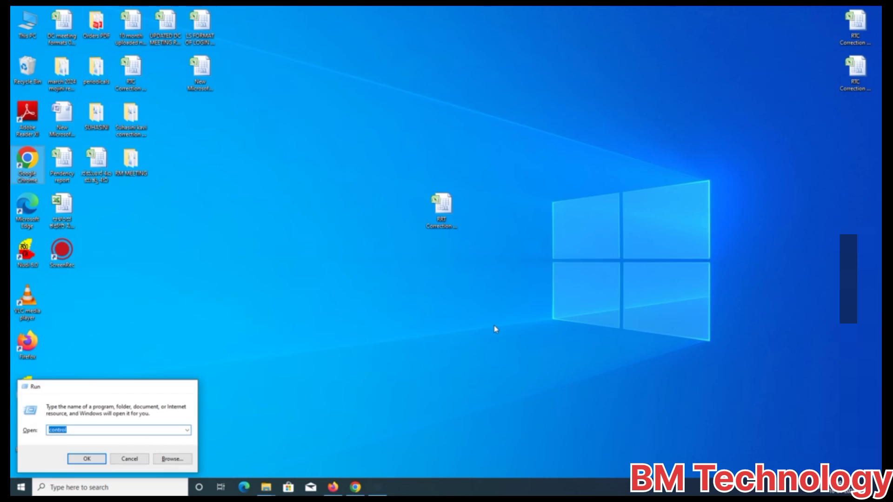
# Step: In Devices and Printers, print a test page from the RICOH M 2701 DDST printer properties
pyautogui.click(87, 459)
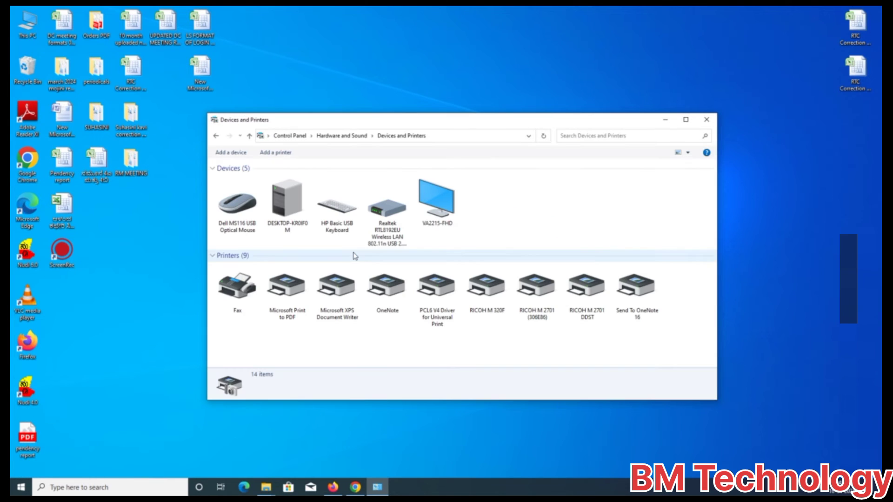
pyautogui.click(587, 285)
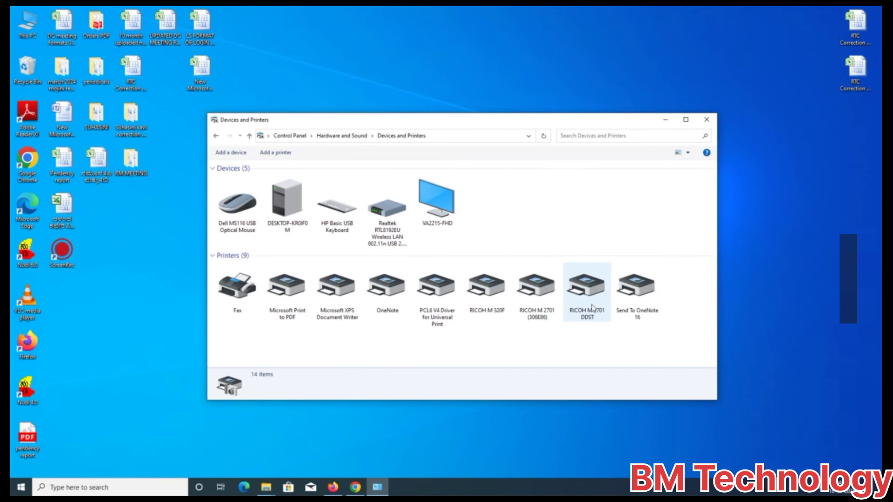
pyautogui.rightClick(587, 282)
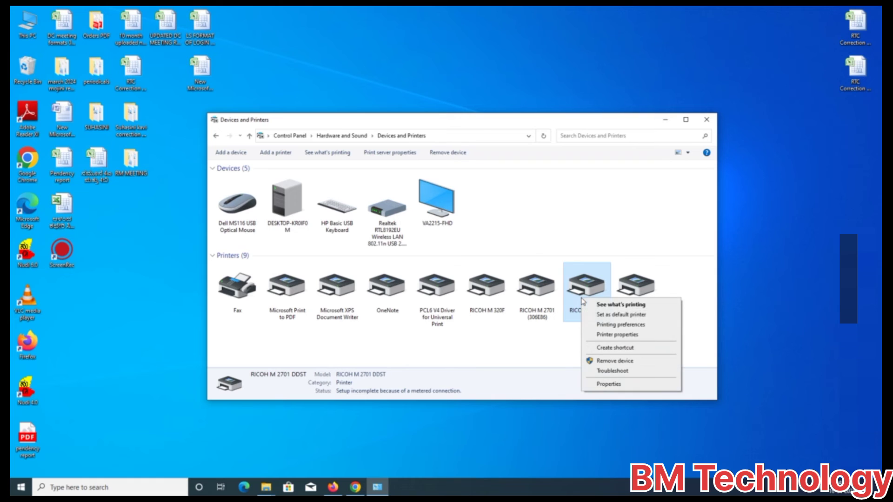
pyautogui.click(608, 384)
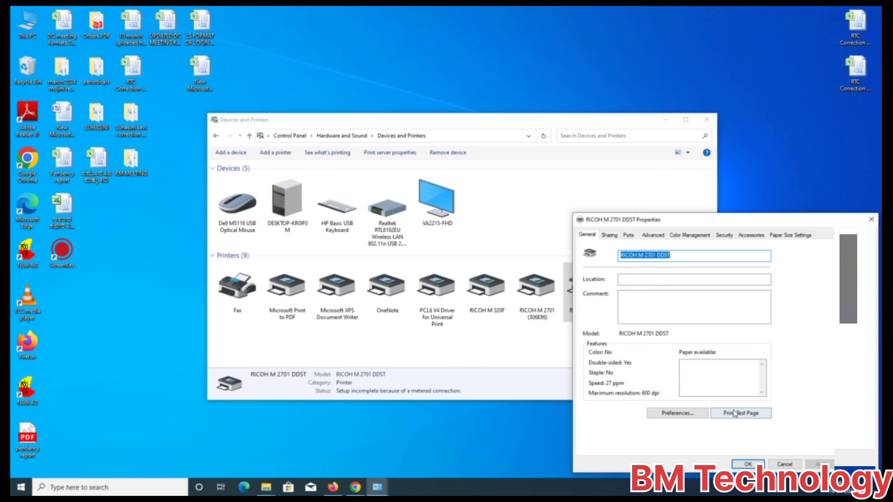
pyautogui.click(741, 413)
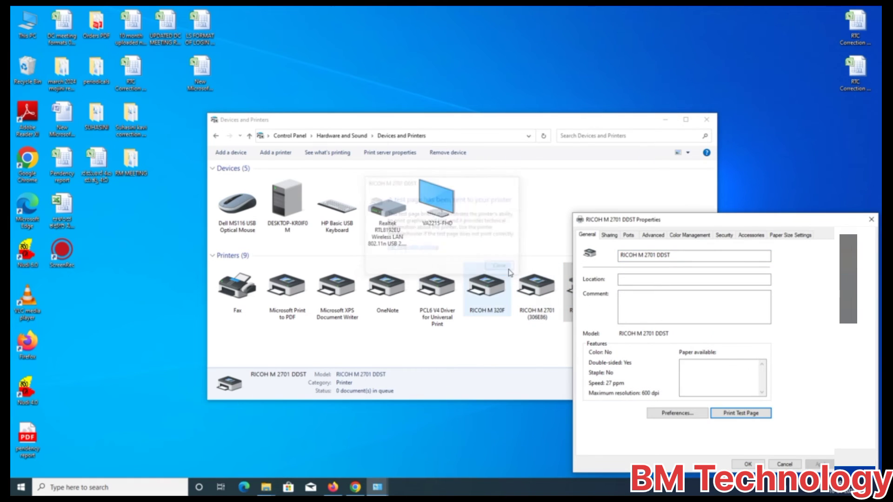
pyautogui.click(498, 265)
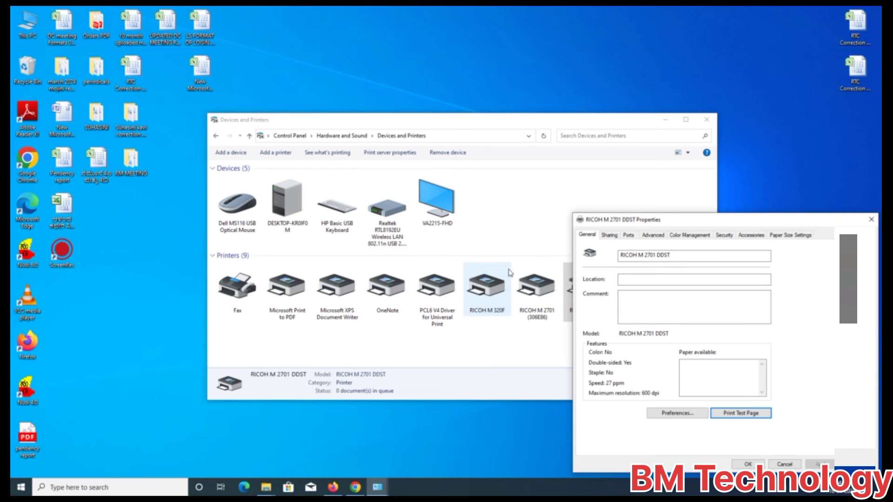